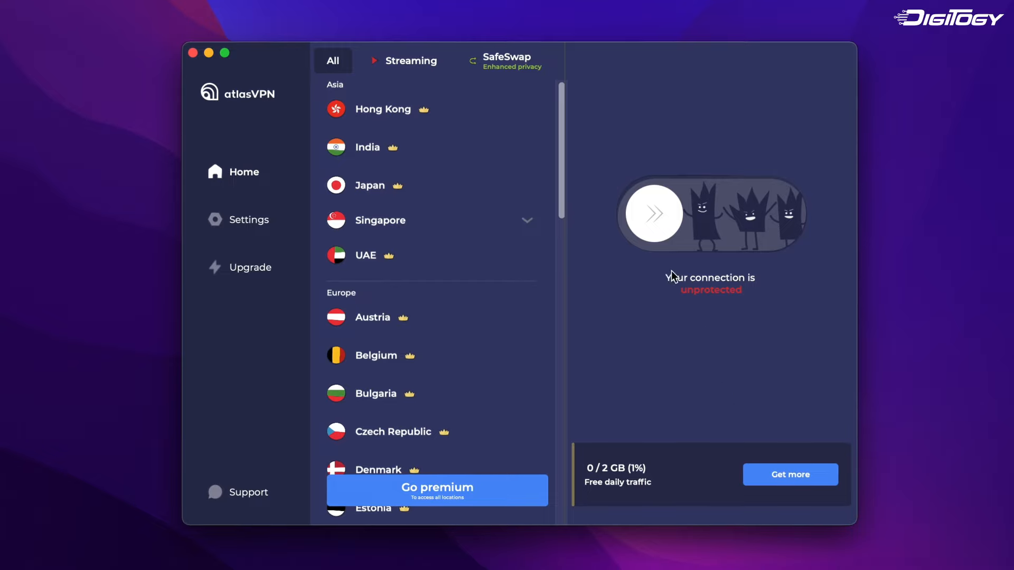
mouse_move(566, 141)
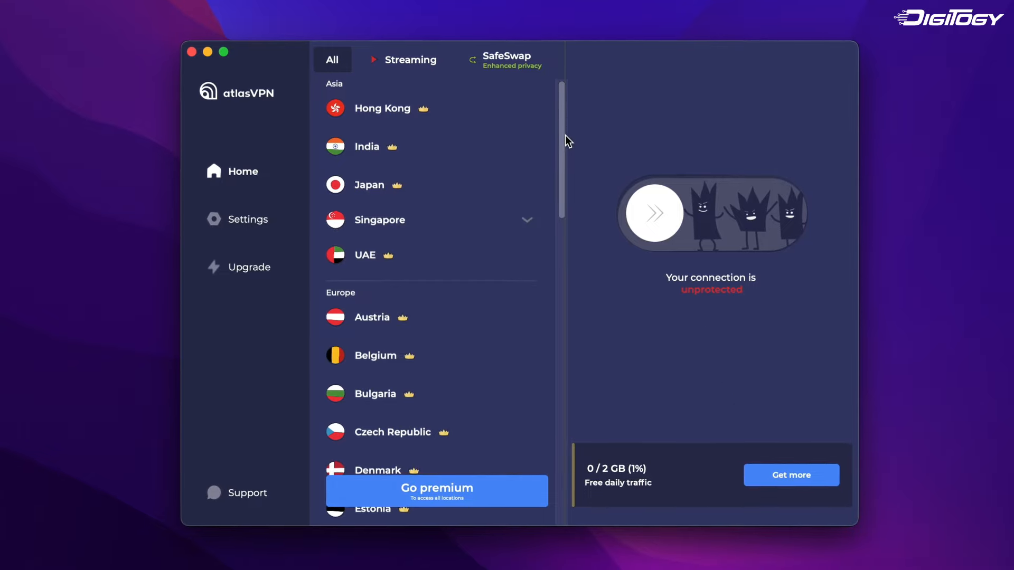
Browse the Atlas VPN settings screen.
scroll("down", 3)
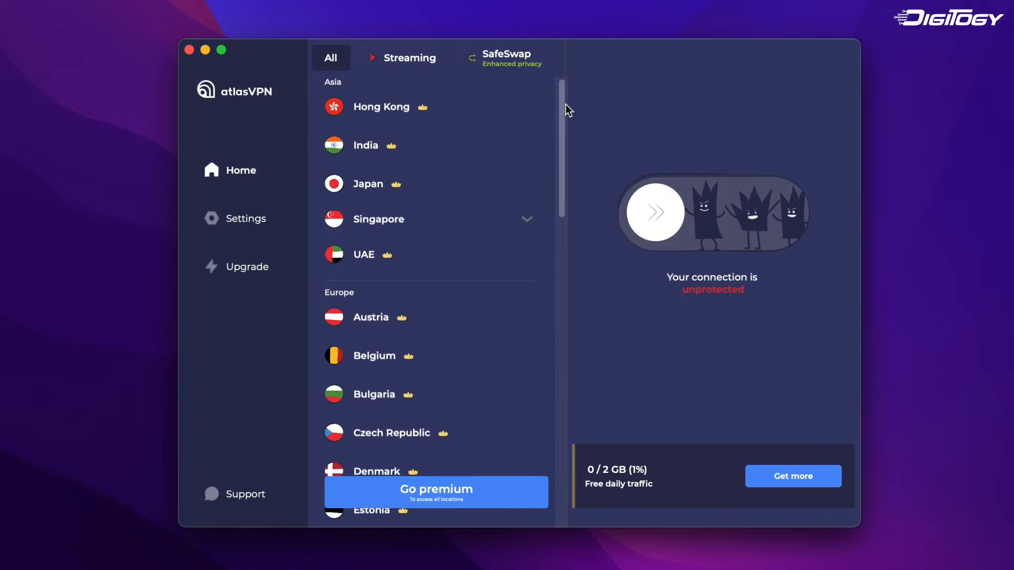
left_click(245, 218)
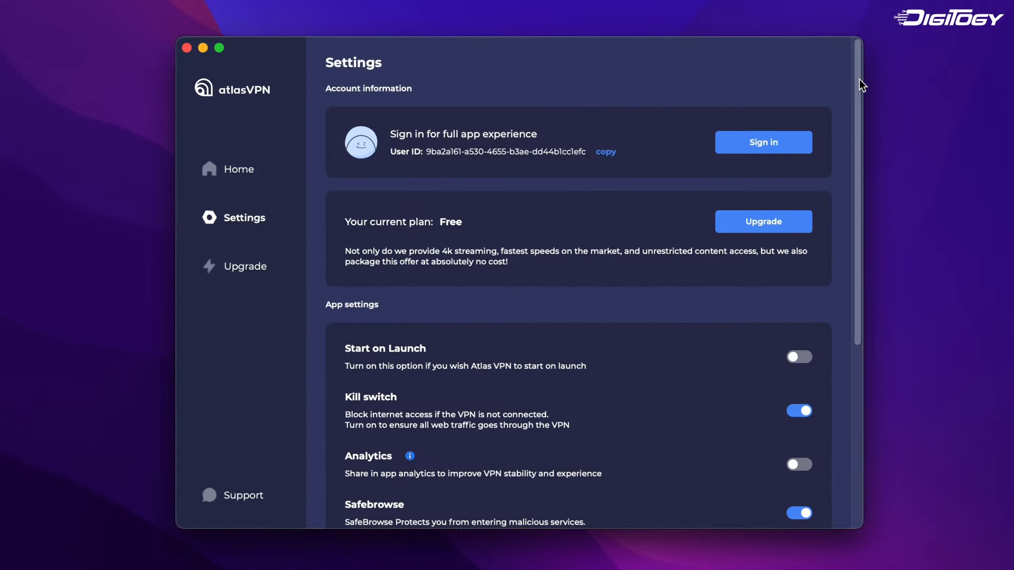
scroll("down", 3)
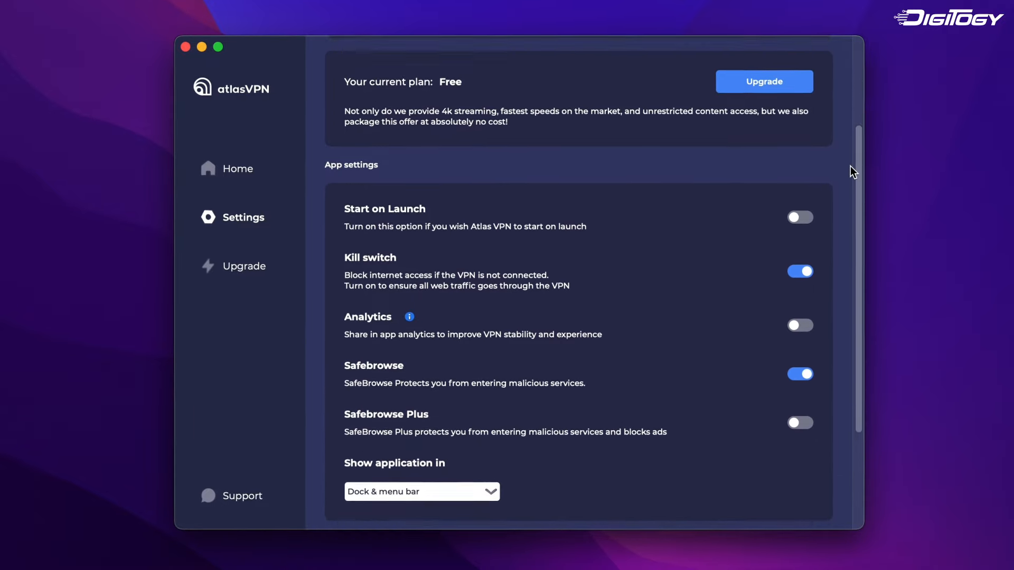
scroll("down", 3)
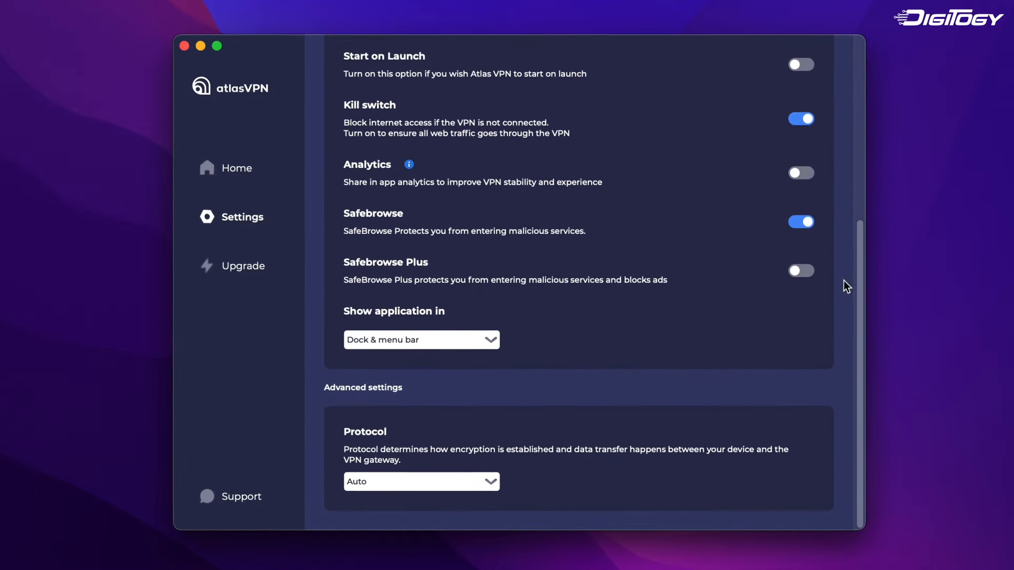
left_click(421, 481)
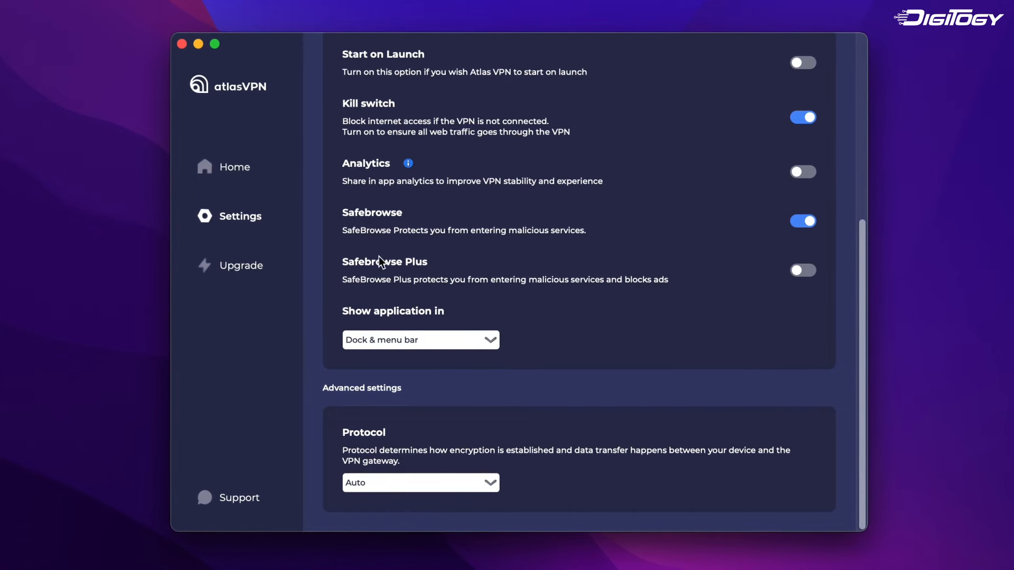
Return to the Atlas VPN home screen and open qBittorrent behind it.
left_click(234, 166)
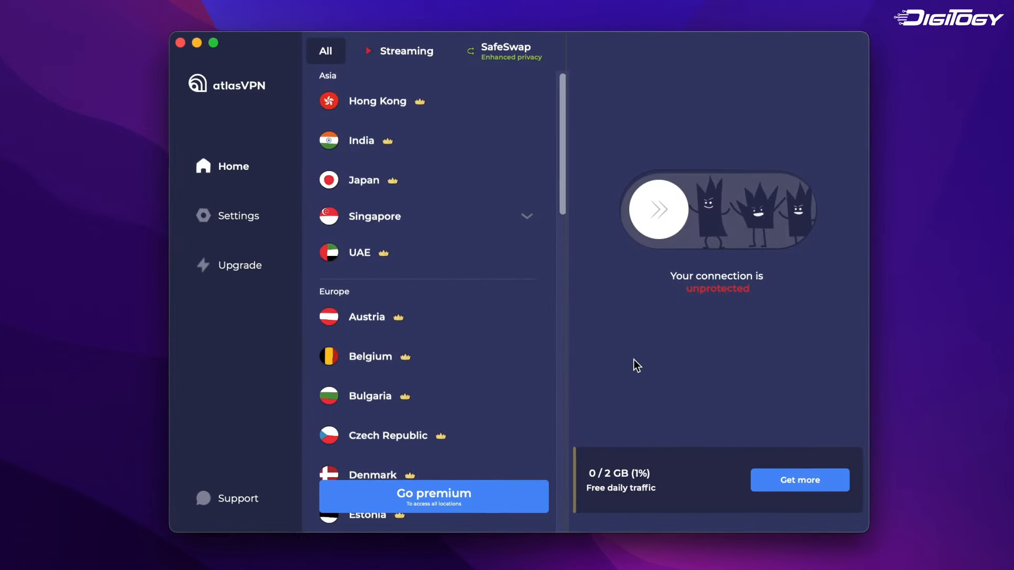
left_click(658, 208)
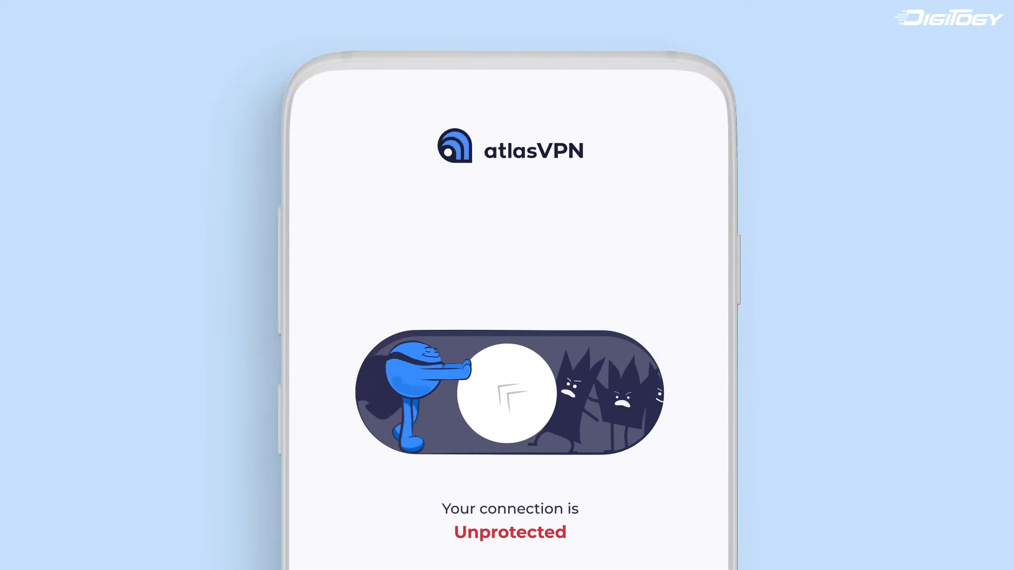
left_click(508, 392)
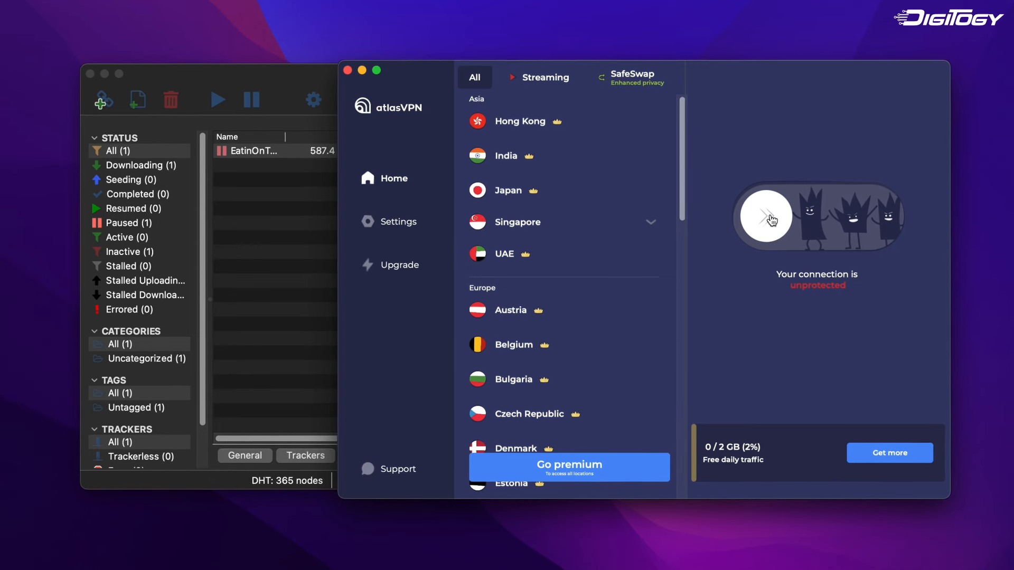
Connect Atlas VPN and select the paused torrent download in qBittorrent.
left_click(766, 216)
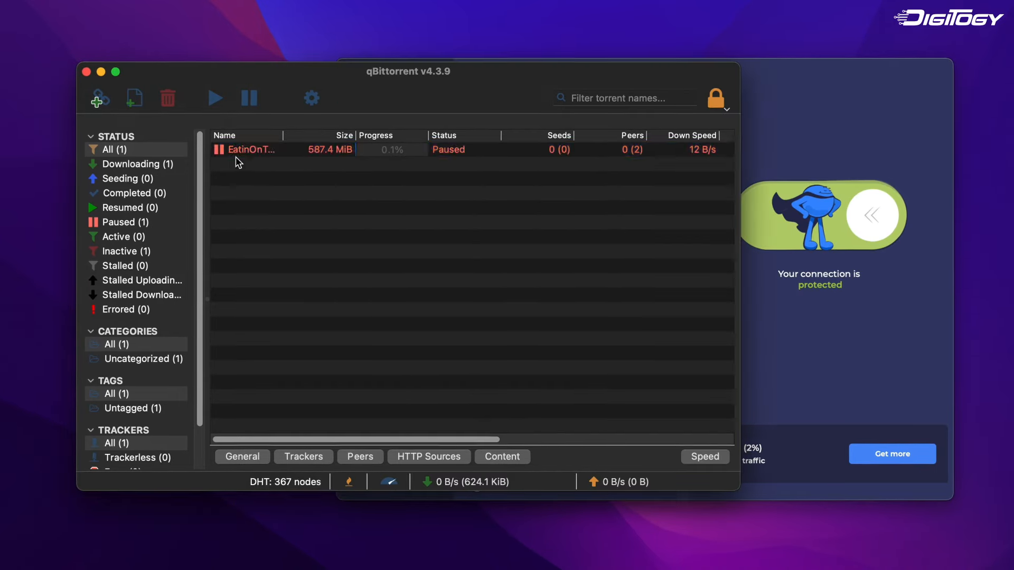
left_click(213, 98)
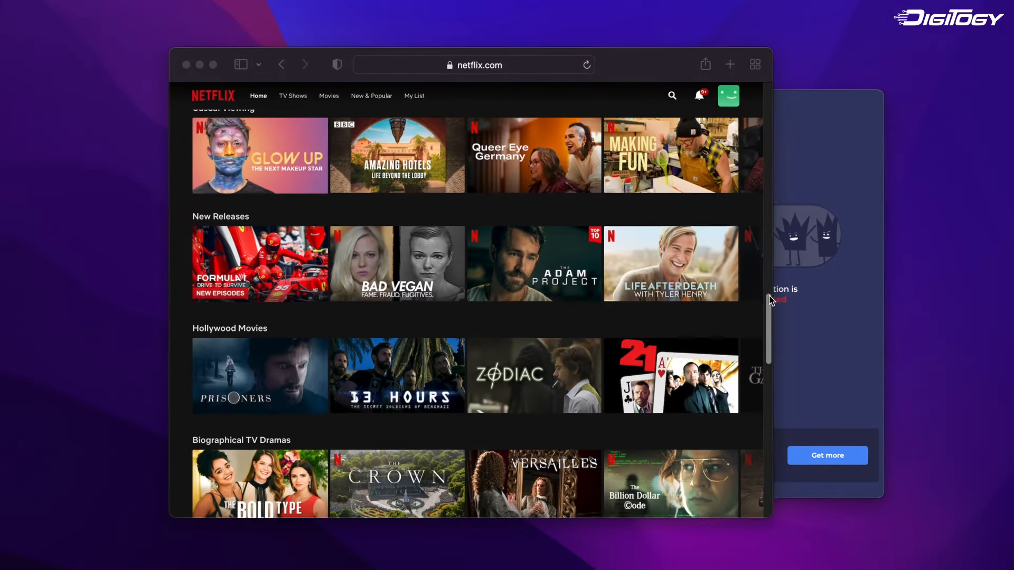
Search Netflix for 'stargate', then return to the protected Atlas VPN window.
scroll("down", 3)
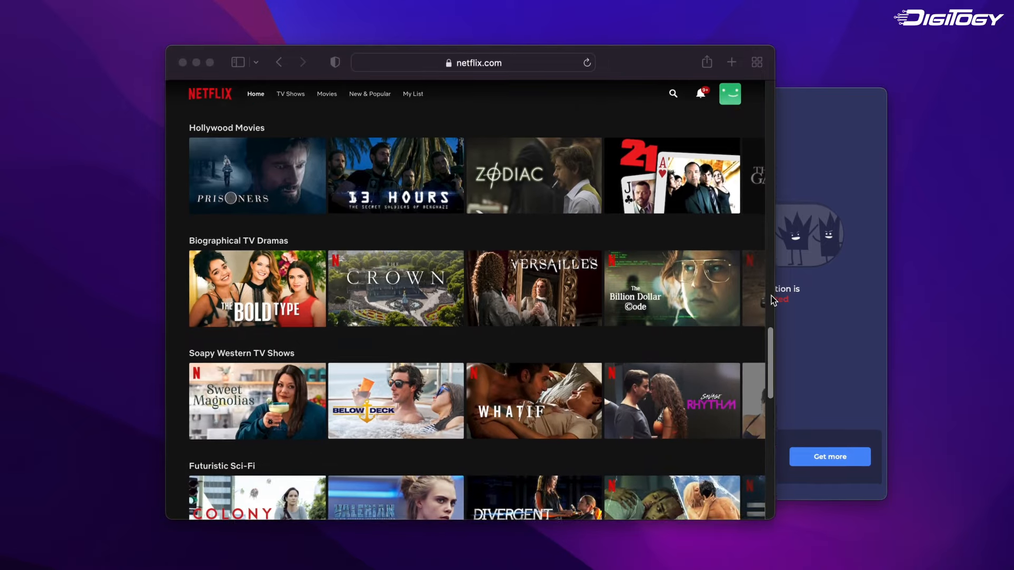
scroll("down", 3)
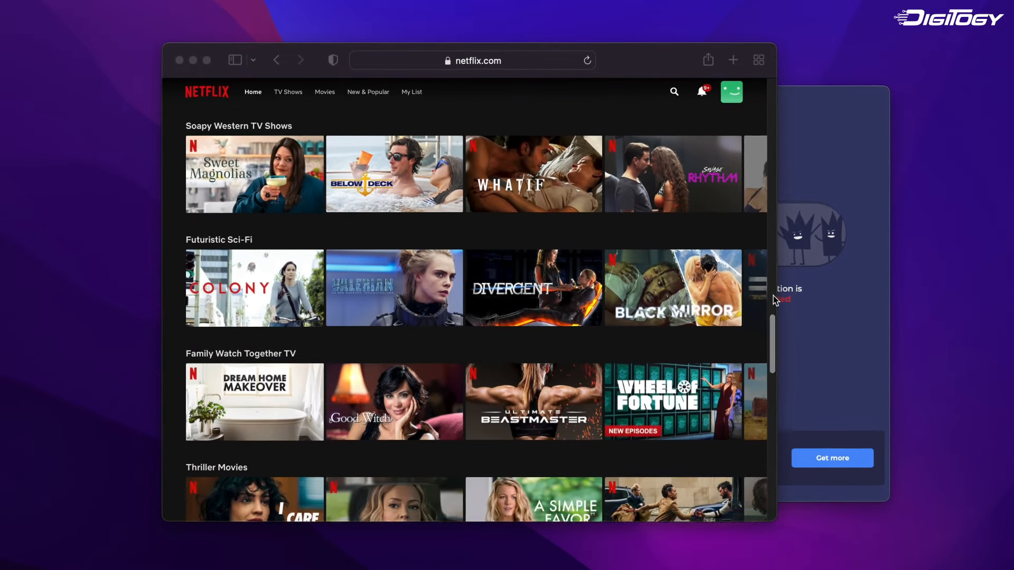
scroll("down", 3)
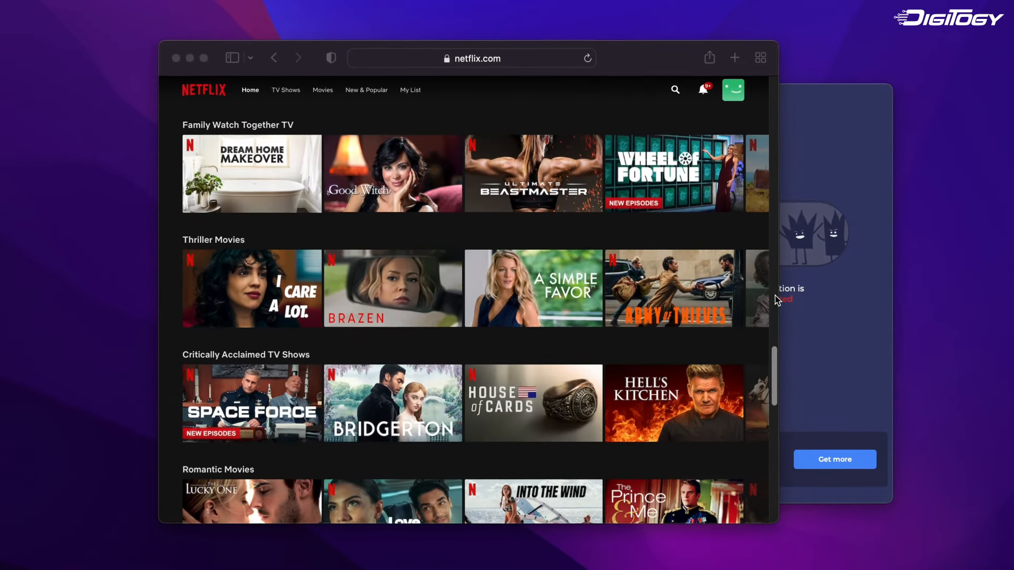
left_click(674, 89)
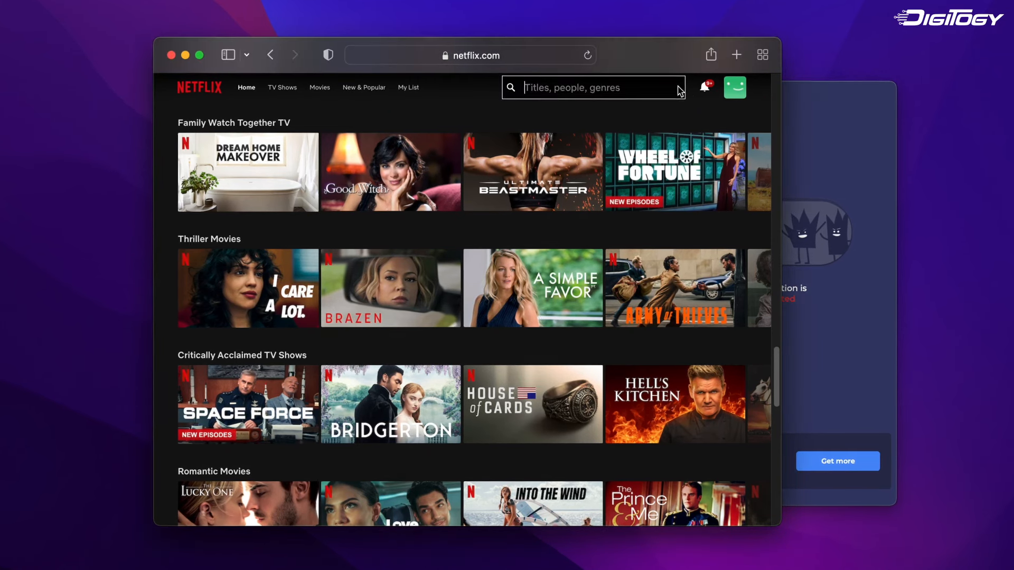
type("stargate")
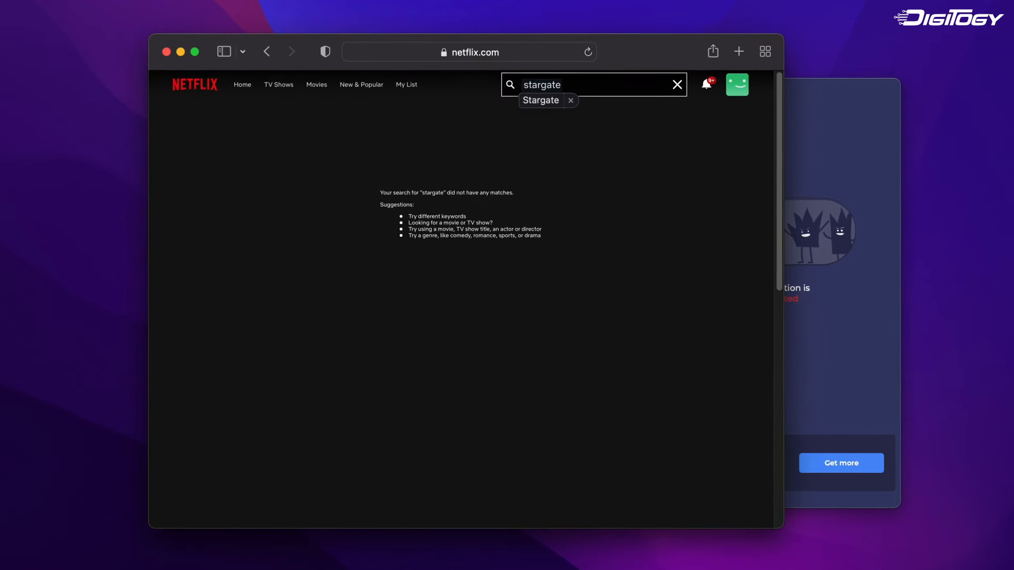
left_click(540, 100)
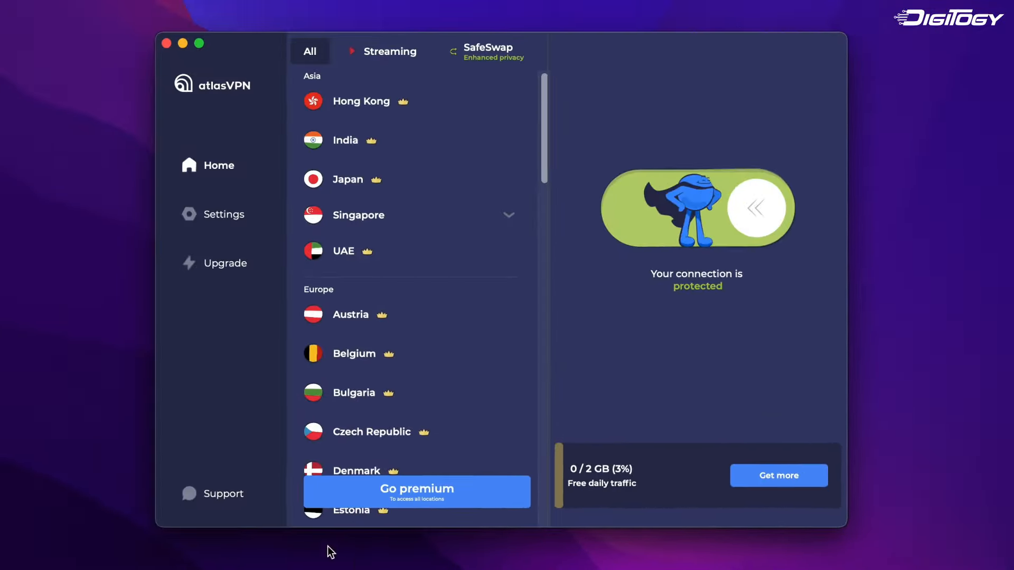
Scroll down through the Atlas VPN server list.
scroll("down", 3)
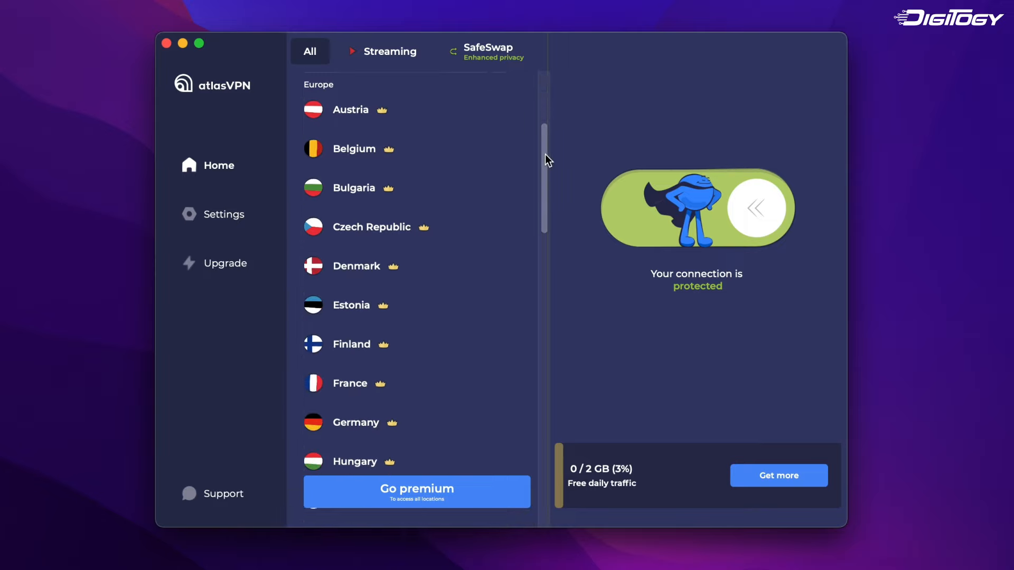
scroll("down", 3)
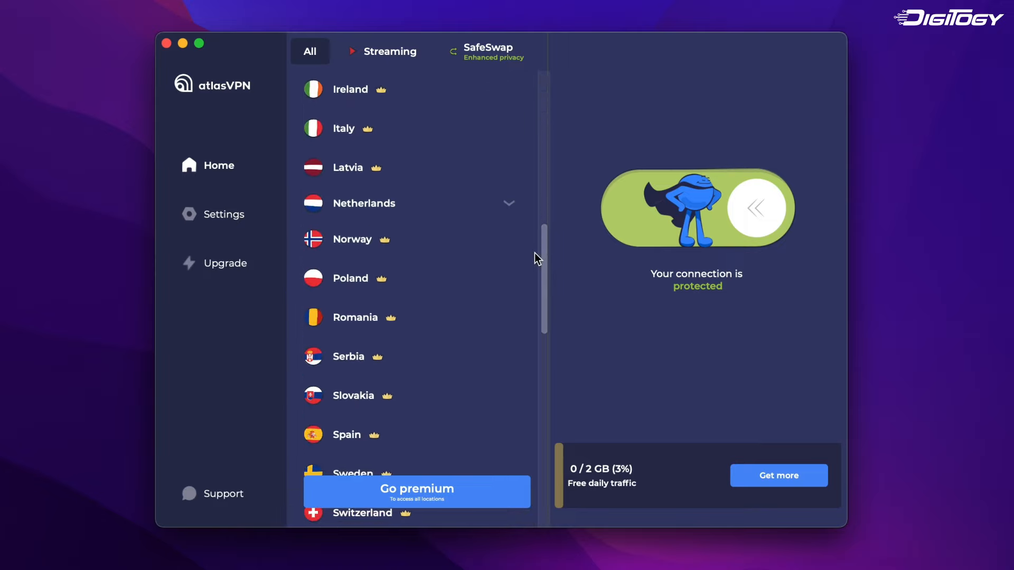
scroll("down", 3)
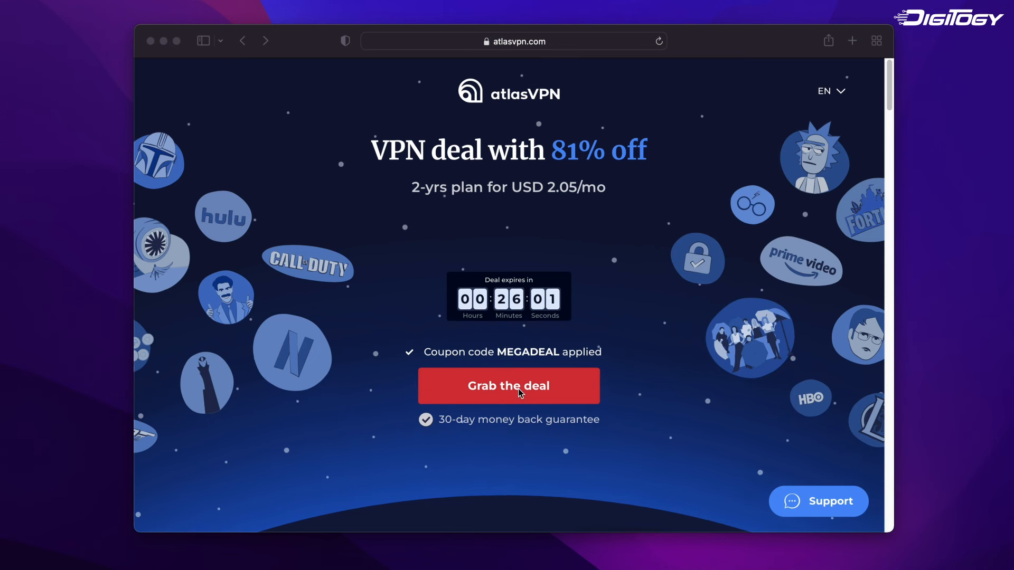
Grab the deal and scroll checkout to the applied MEGADEAL coupon on the 2-year plan.
left_click(508, 386)
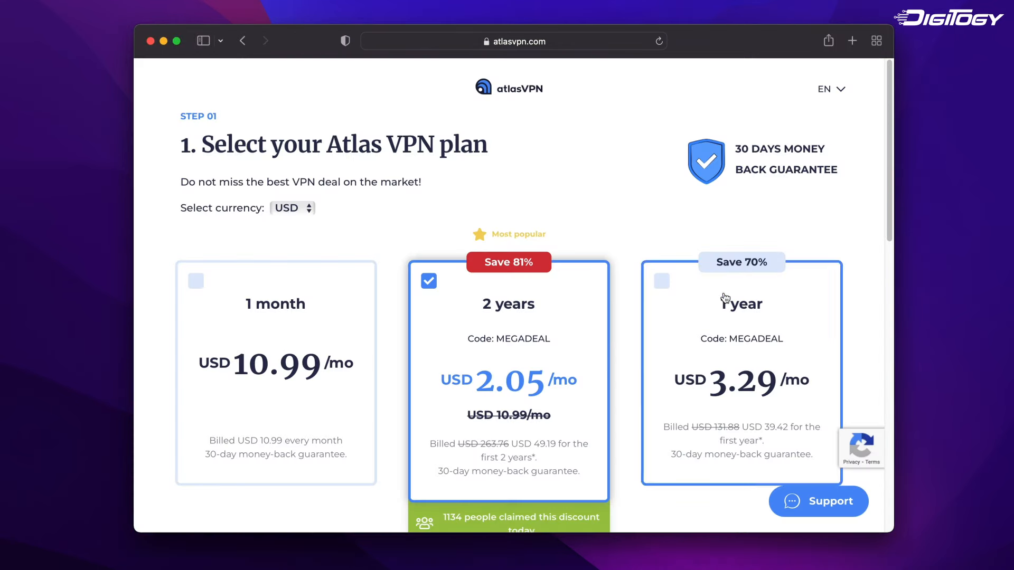
mouse_move(888, 71)
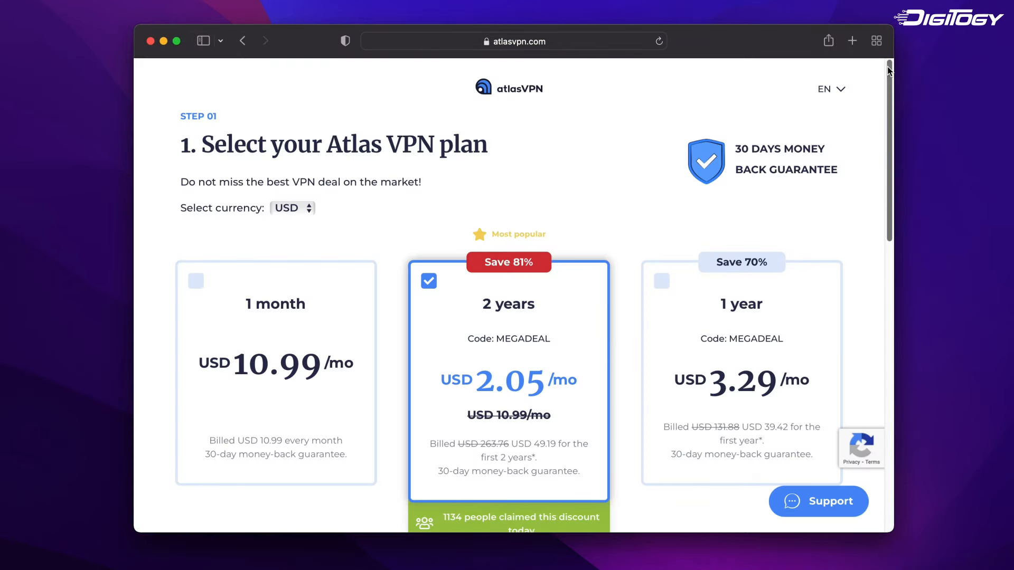
scroll("down", 3)
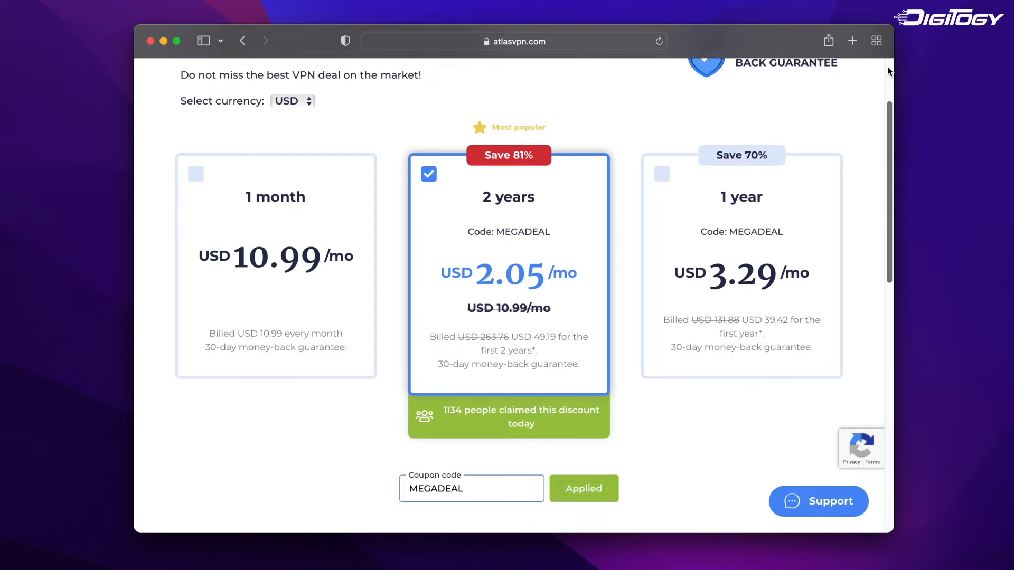
scroll("down", 3)
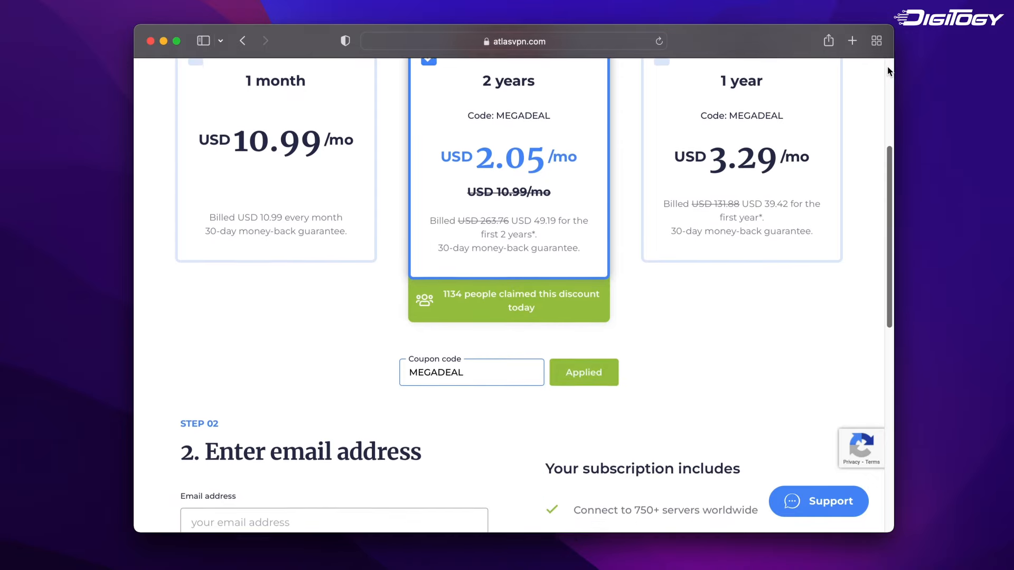
scroll("down", 3)
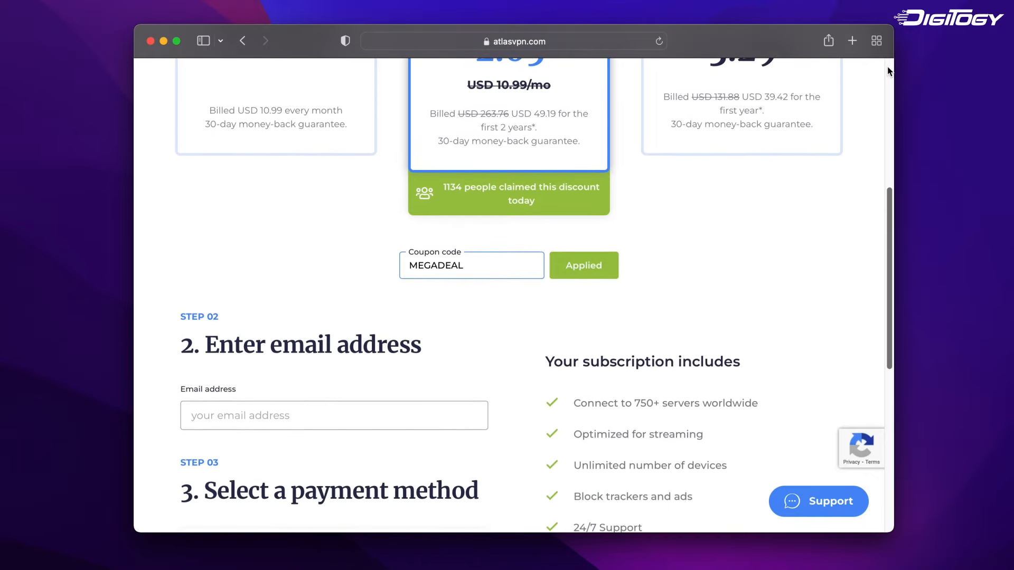